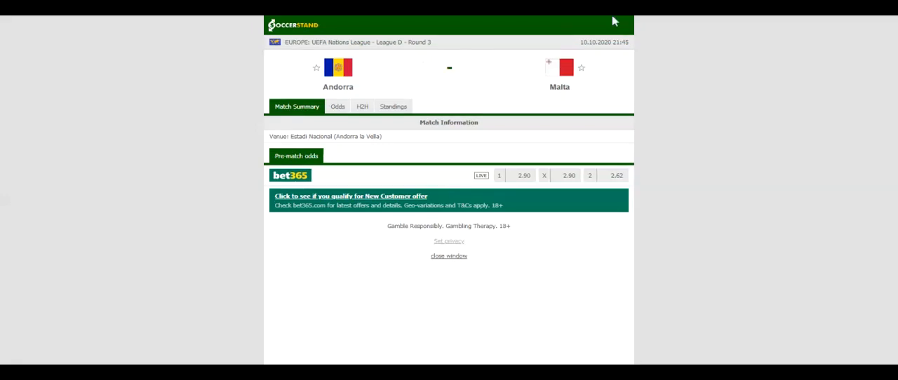
- Show the Group 1 standings for Andorra vs Malta, with Faroe Islands top and Andorra fourth
{"action": "left_click", "coordinate": [393, 98]}
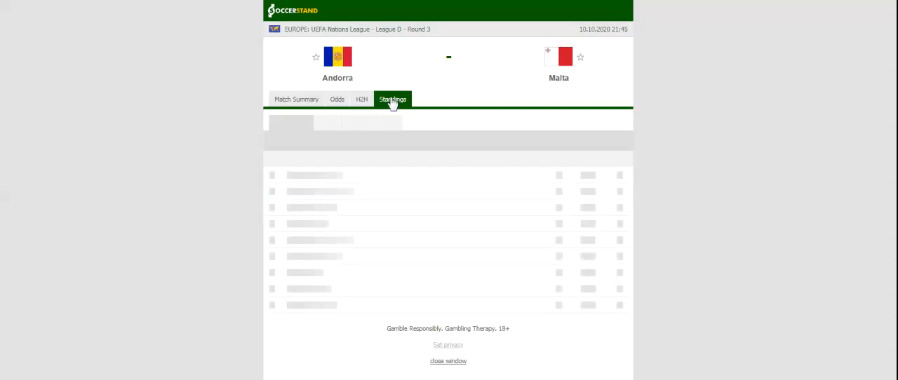
{"action": "left_click", "coordinate": [392, 98]}
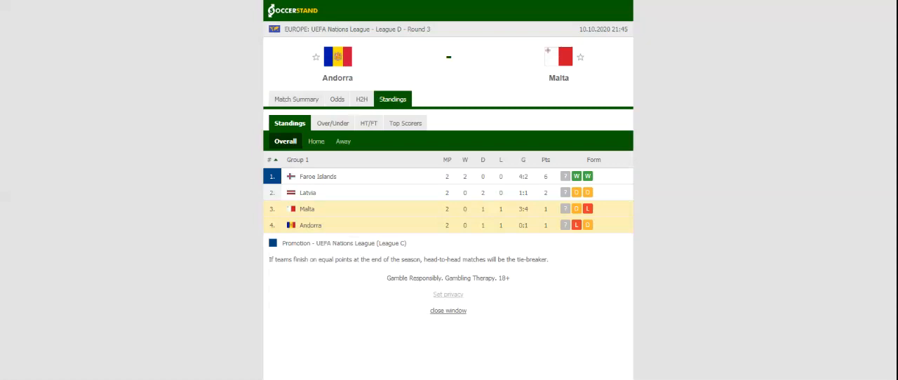
{"action": "mouse_move", "coordinate": [362, 98]}
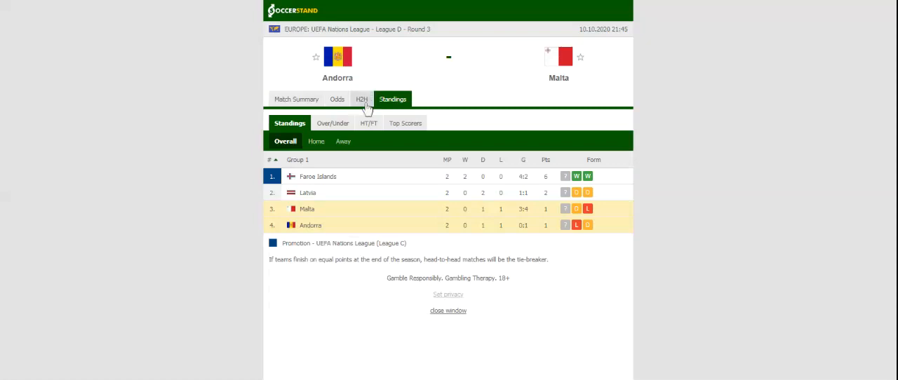
- View the H2H recent and head-to-head results, then switch to the match Odds page
{"action": "left_click", "coordinate": [355, 99]}
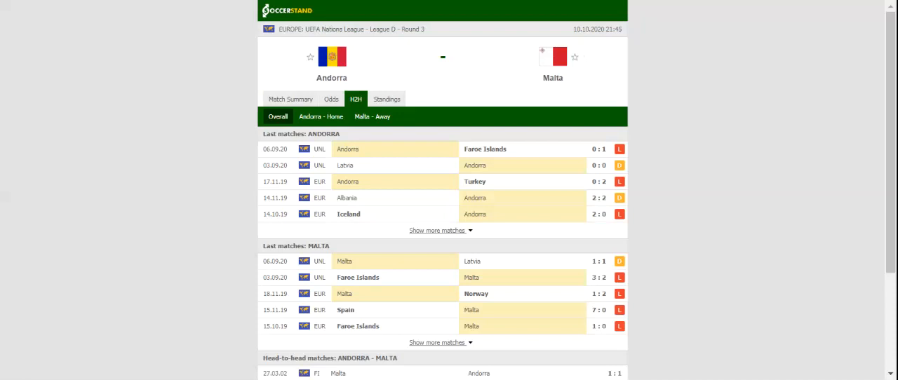
{"action": "left_click", "coordinate": [331, 98]}
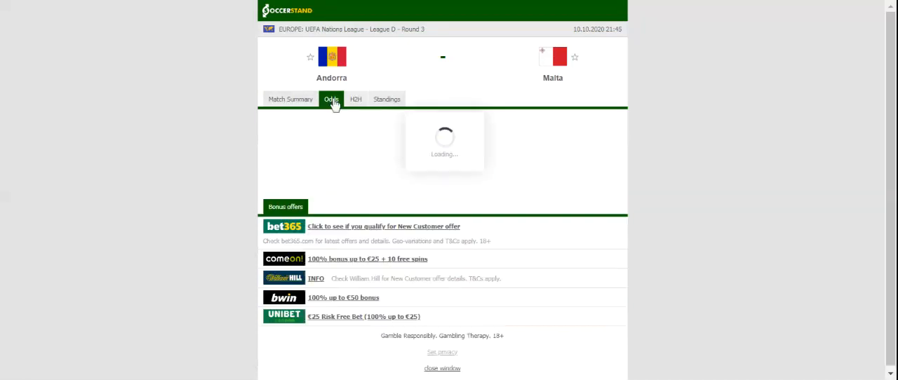